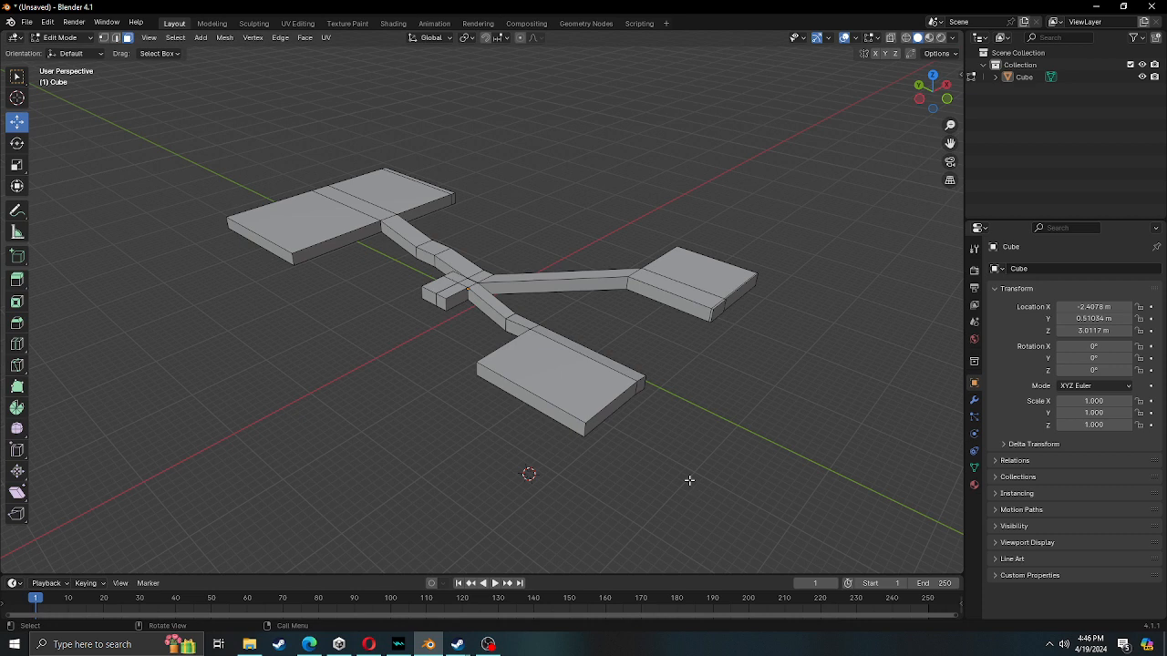
mouse_move(689, 481)
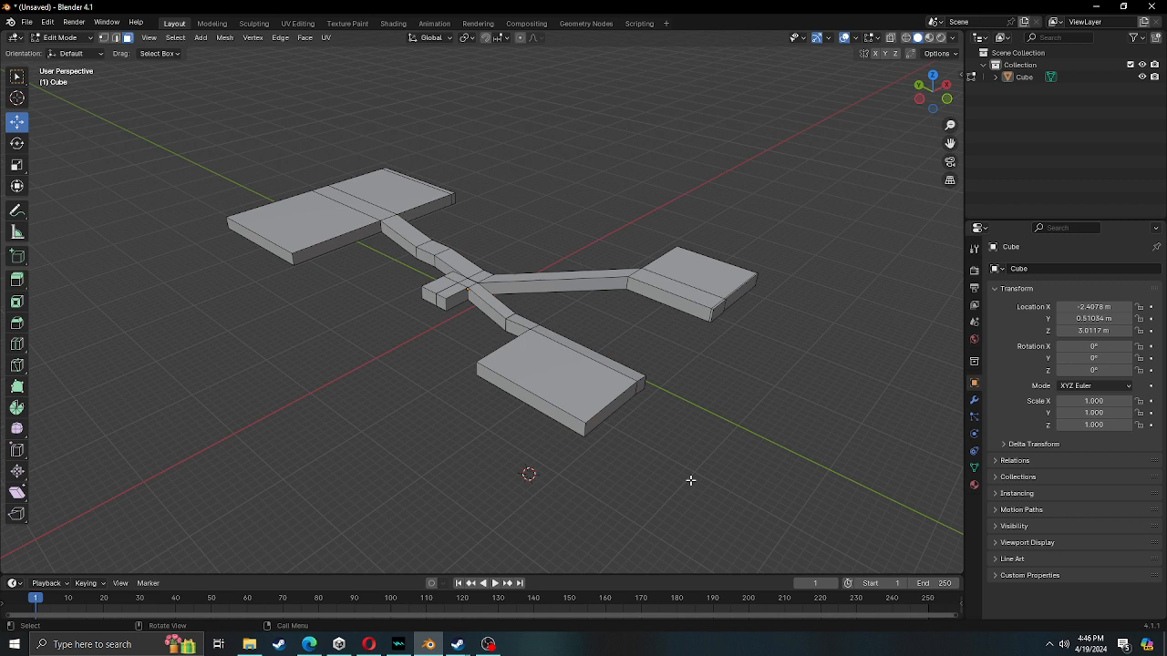
mouse_move(425, 367)
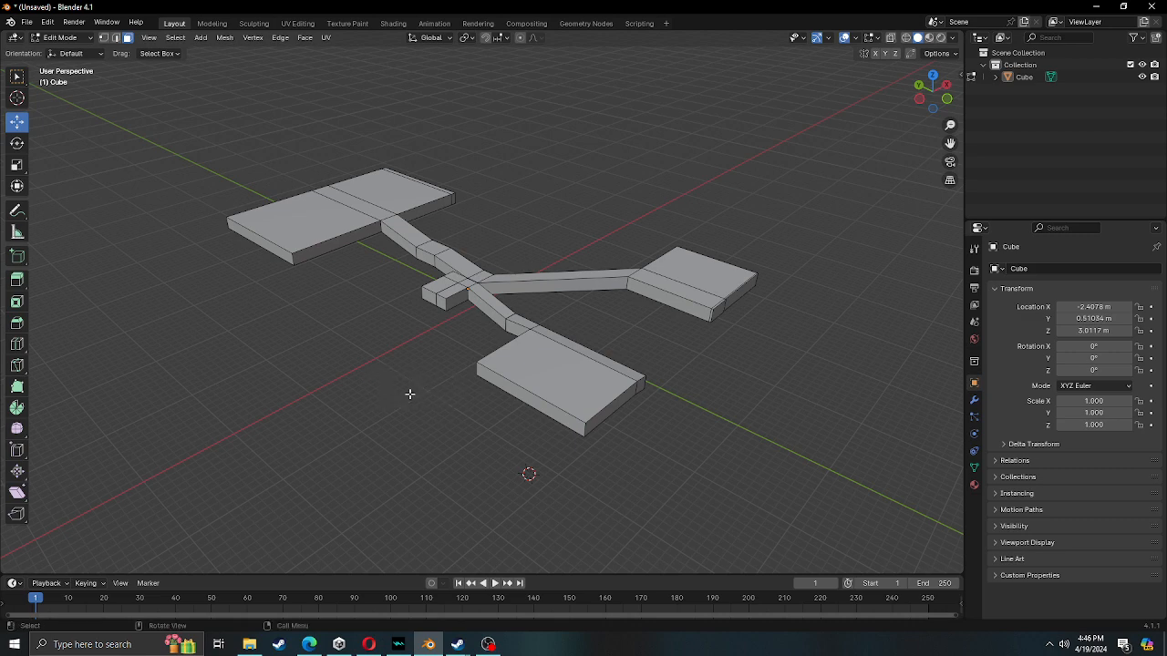
Orbit the level map so the largest room sits nearest in the foreground
left_click_drag(411, 394, 345, 446)
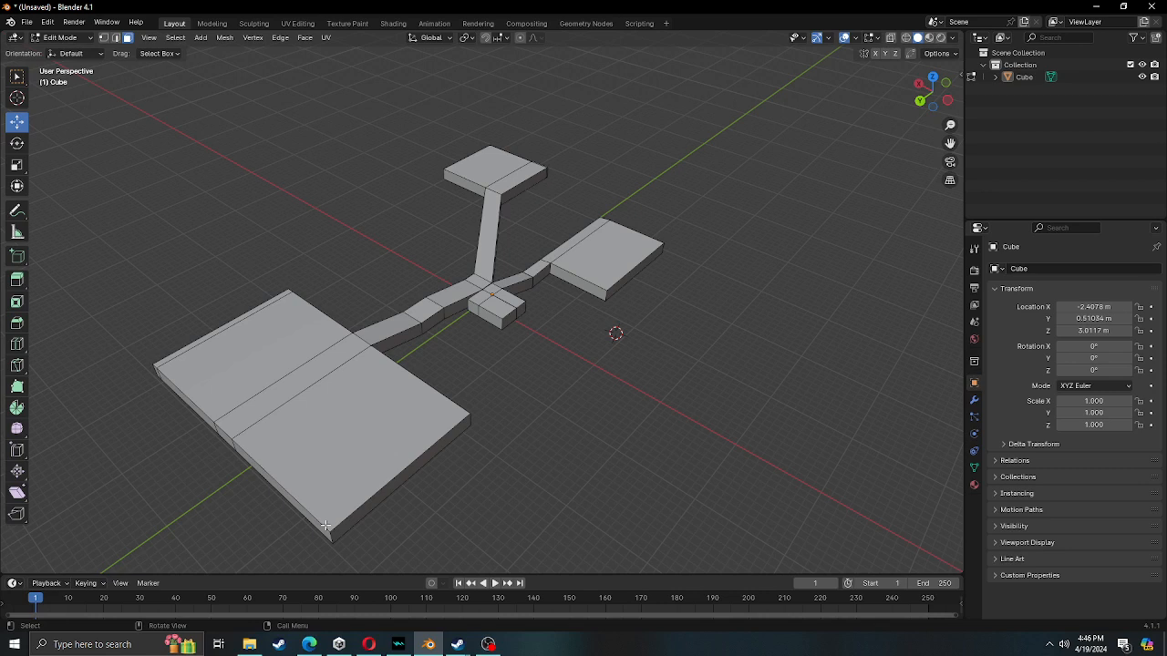
mouse_move(306, 511)
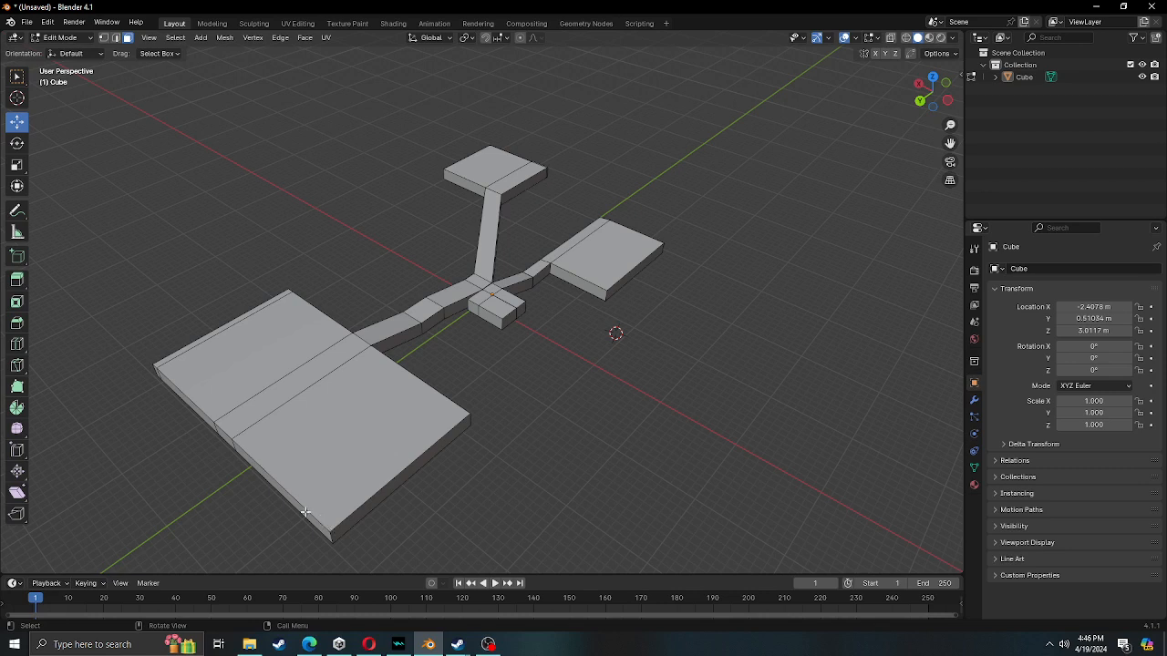
mouse_move(290, 481)
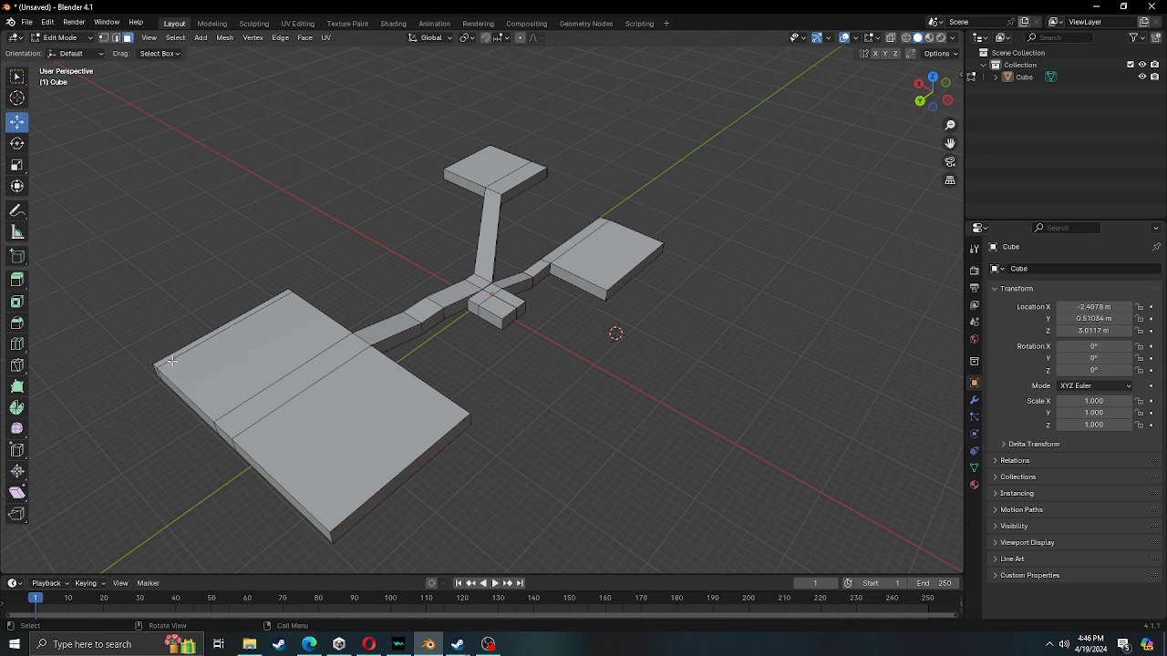
mouse_move(164, 359)
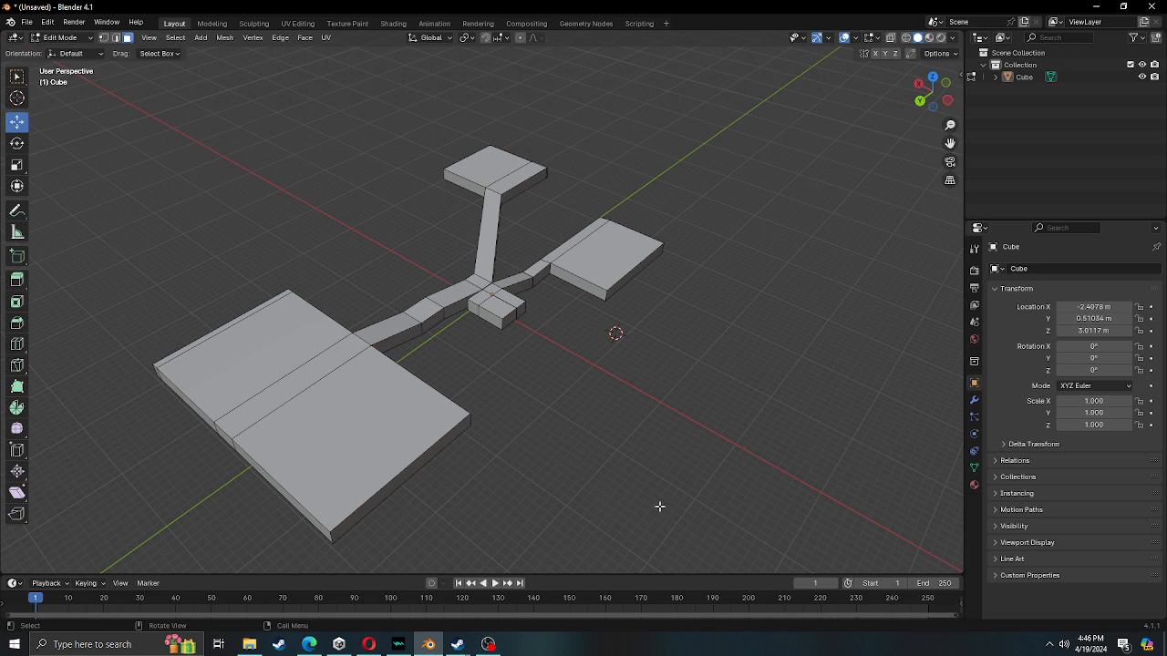
mouse_move(662, 504)
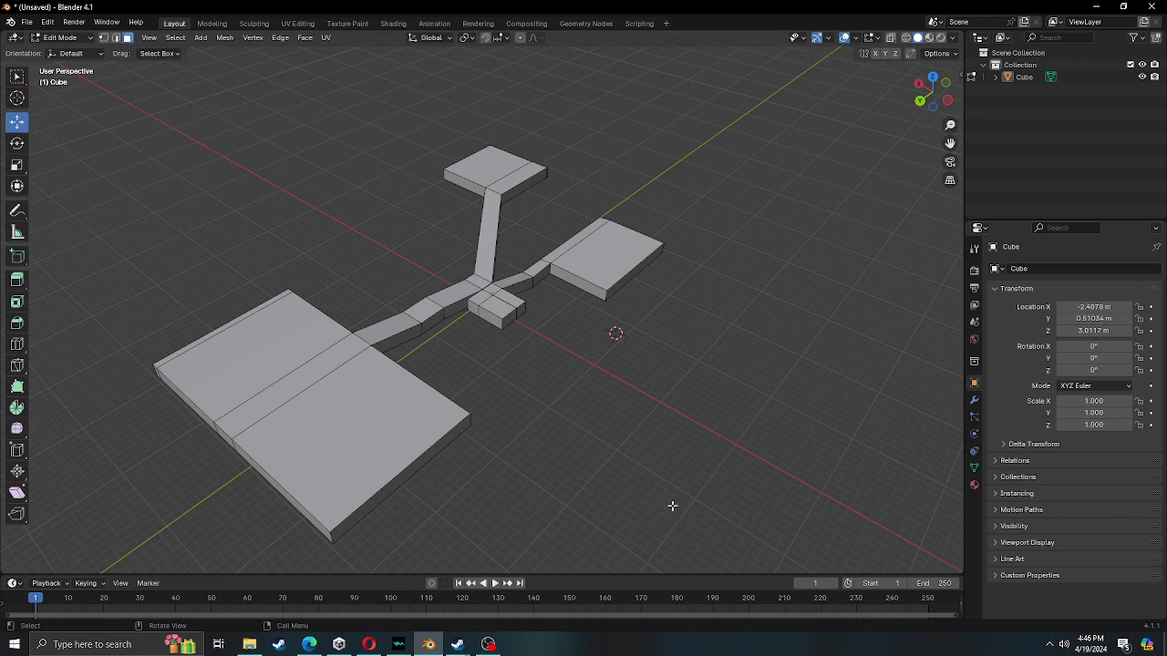
mouse_move(668, 494)
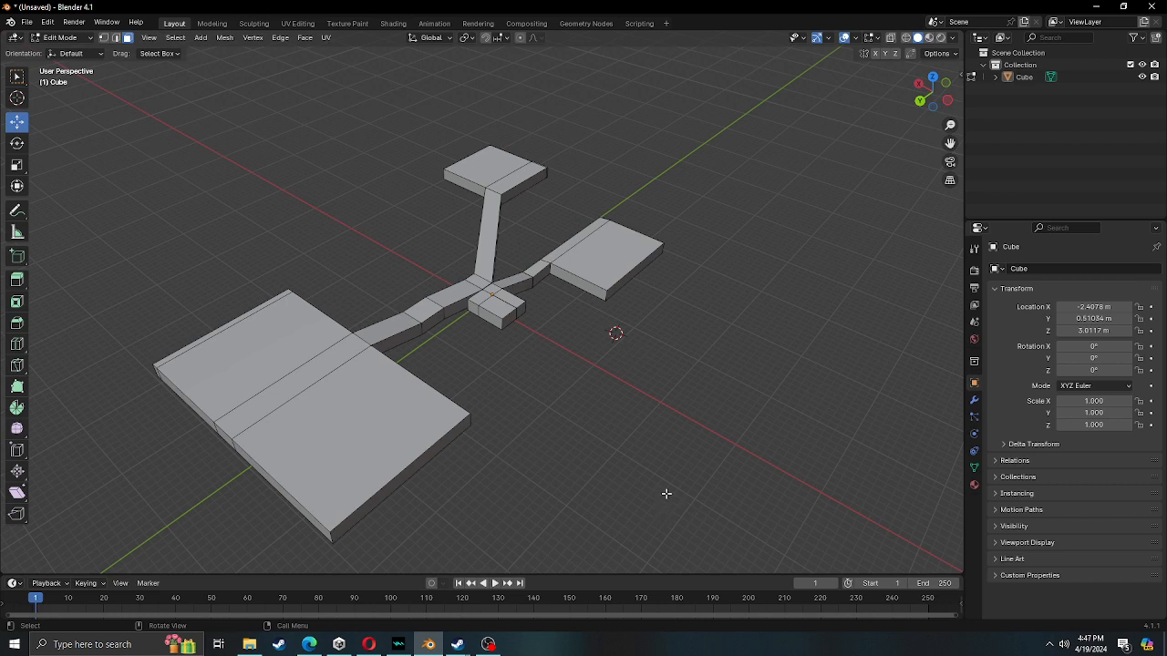
mouse_move(378, 261)
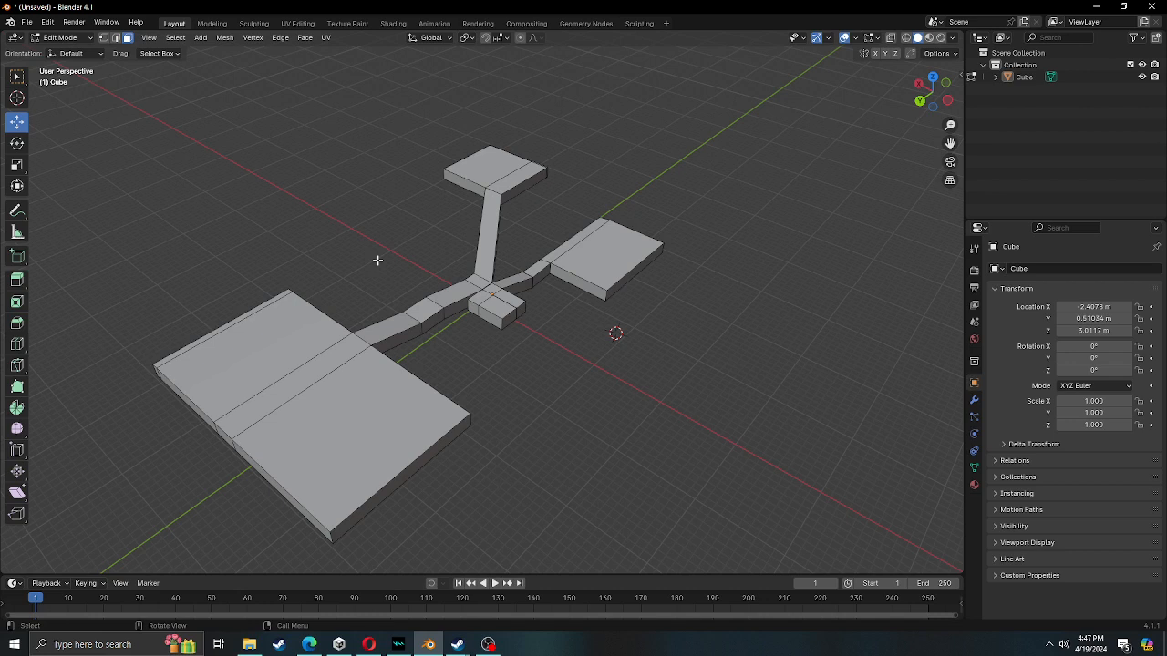
mouse_move(380, 341)
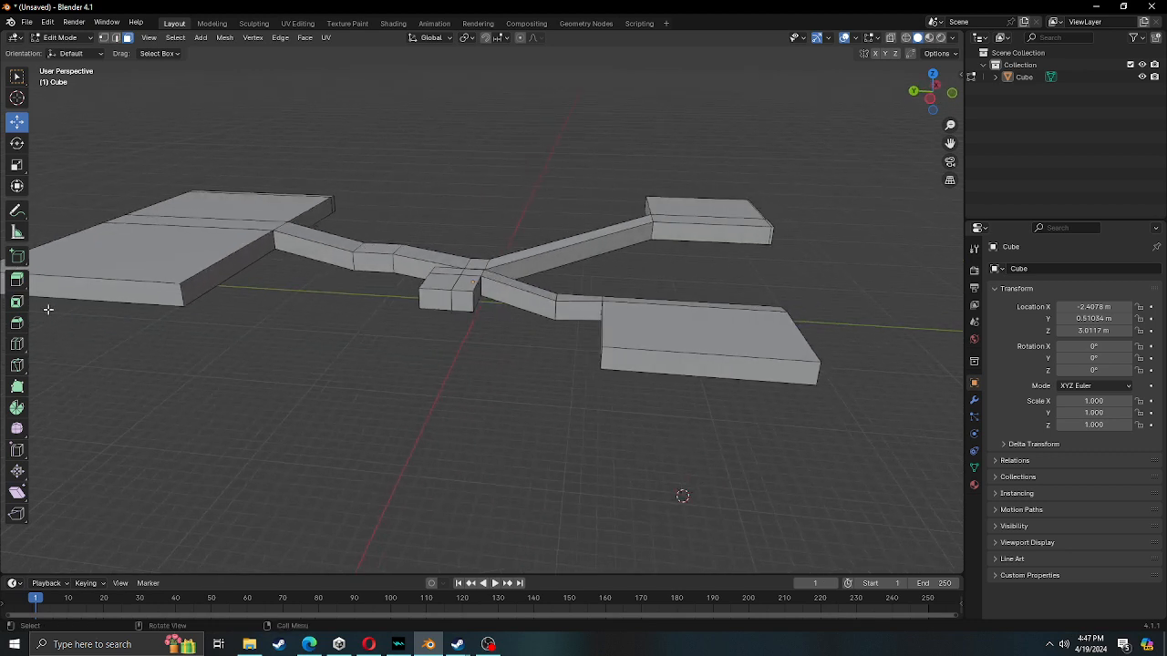
mouse_move(521, 250)
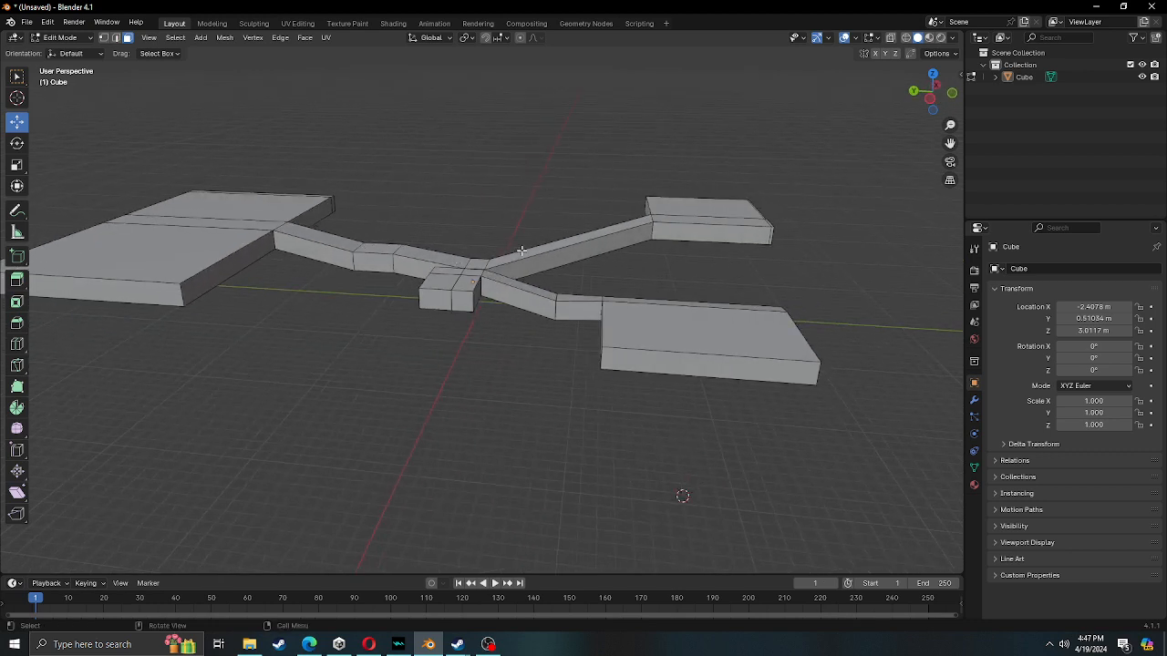
mouse_move(448, 328)
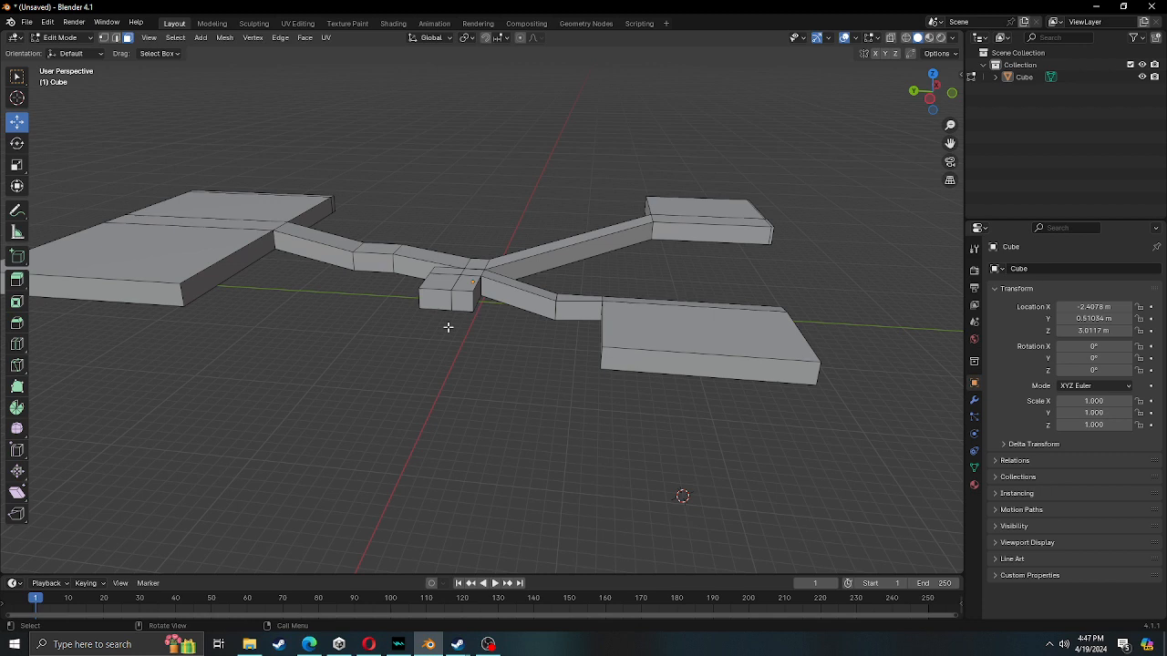
mouse_move(474, 335)
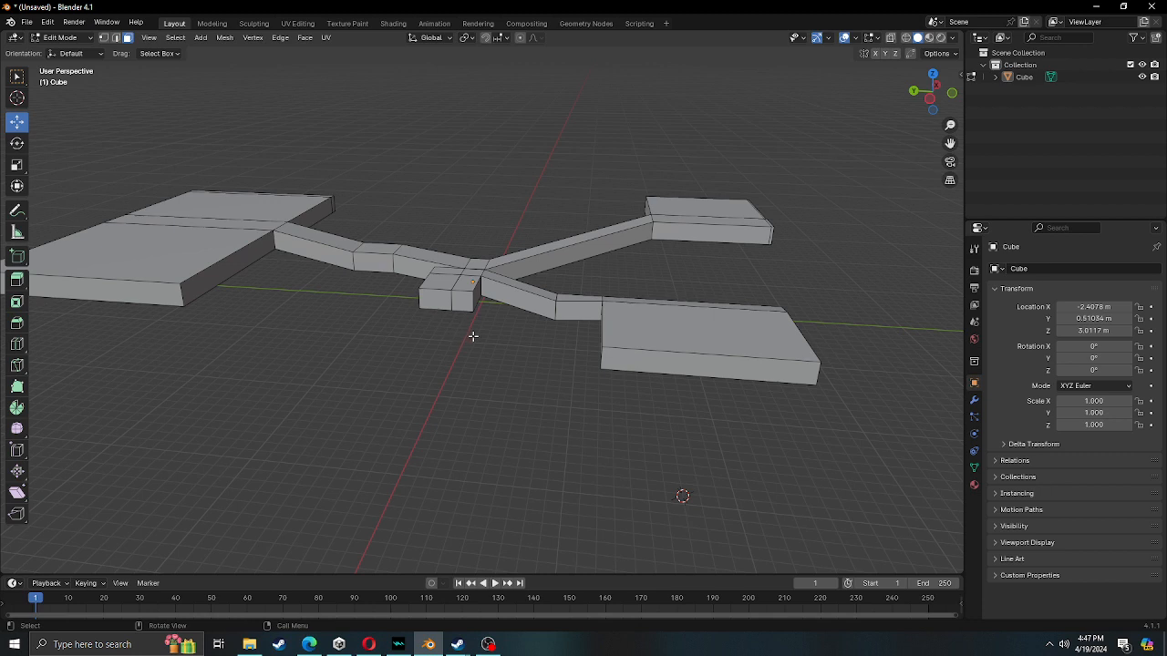
mouse_move(469, 331)
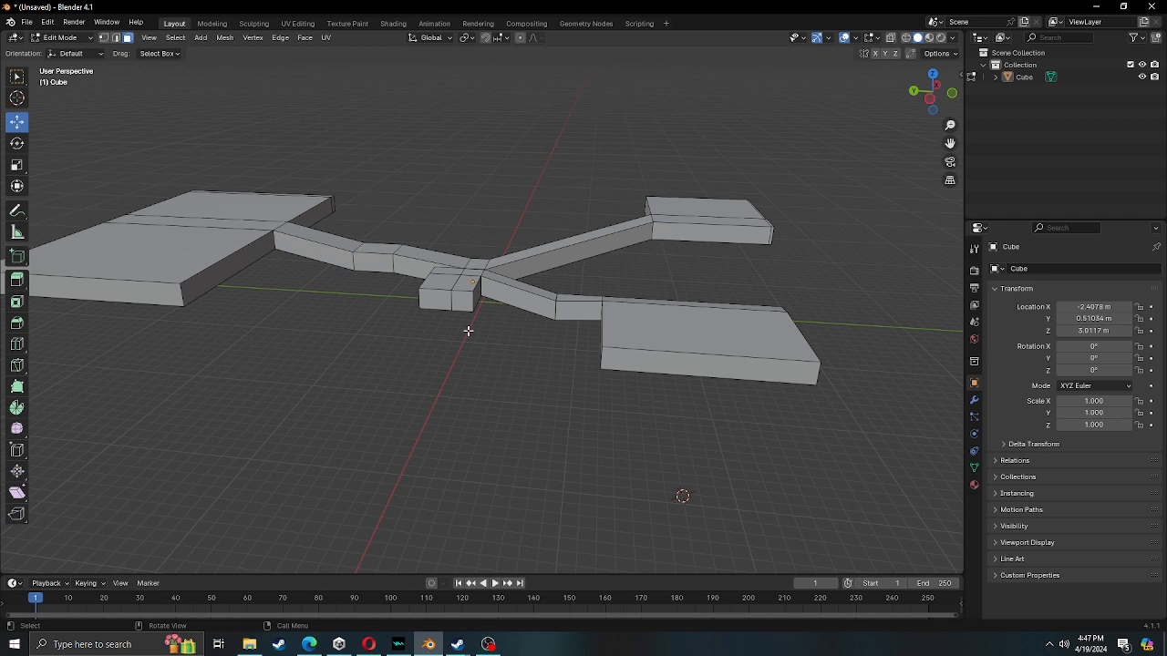
mouse_move(470, 330)
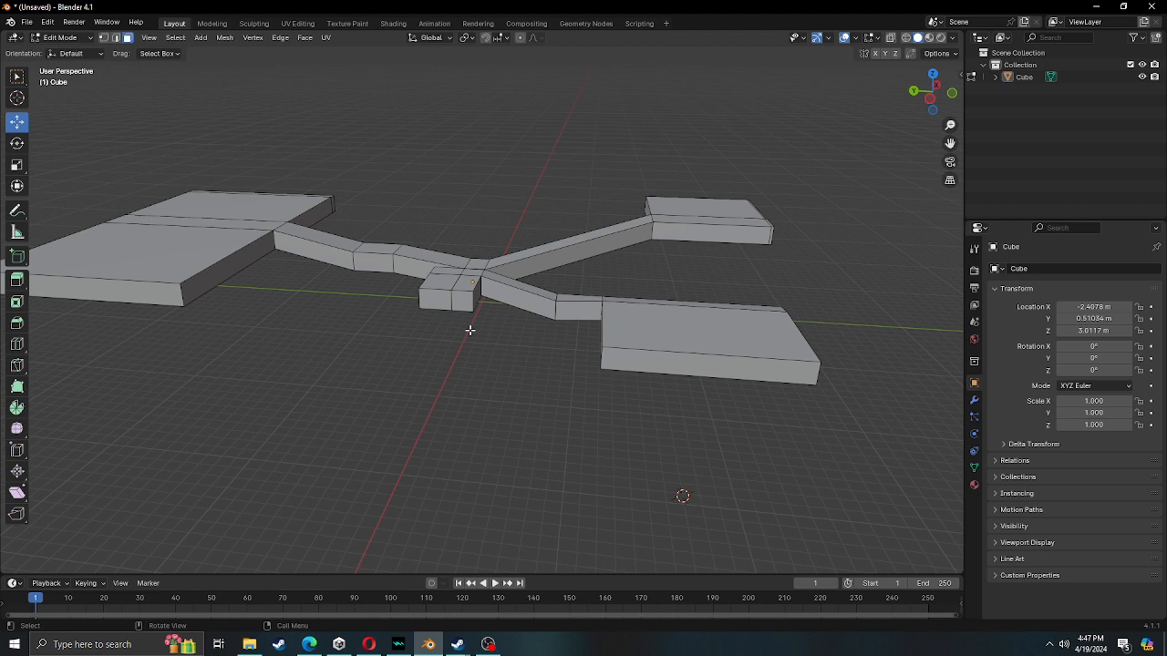
mouse_move(481, 496)
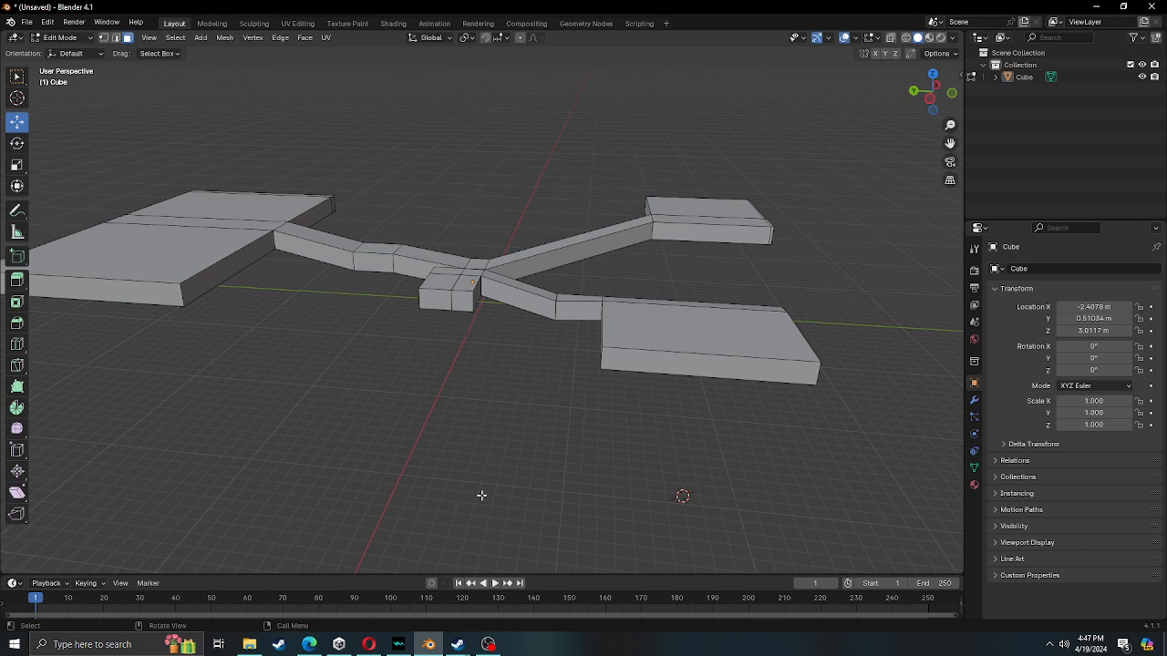